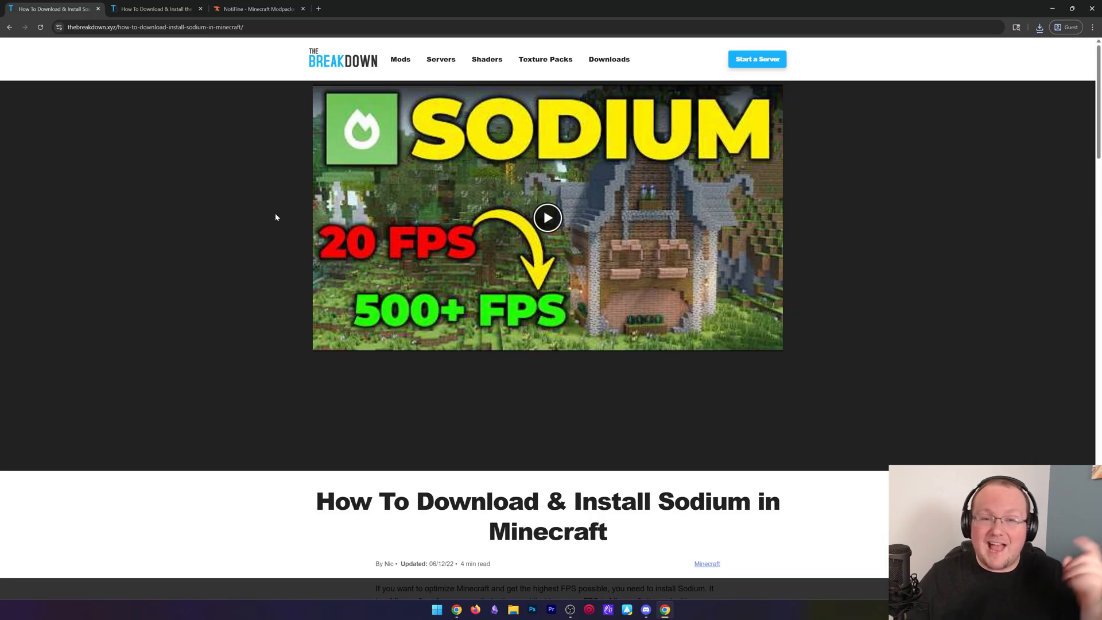
mouse_move(280, 200)
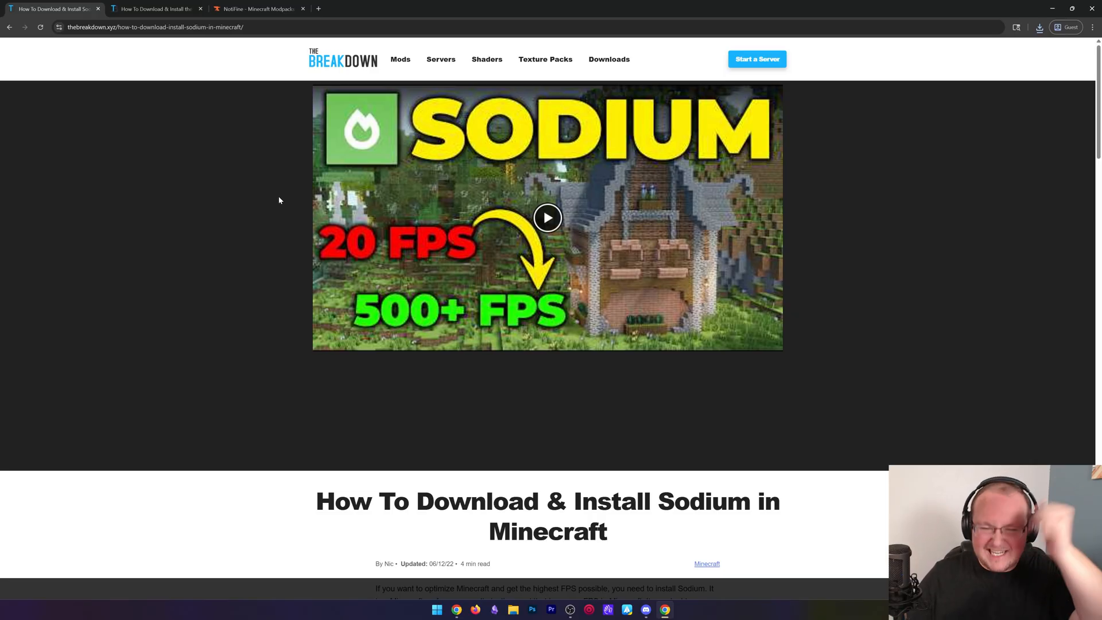
Scroll the TheBreakdown.xyz Sodium guide down to 'Step 1) Download & Install the Fabric Mod Loader'.
scroll(down, 3)
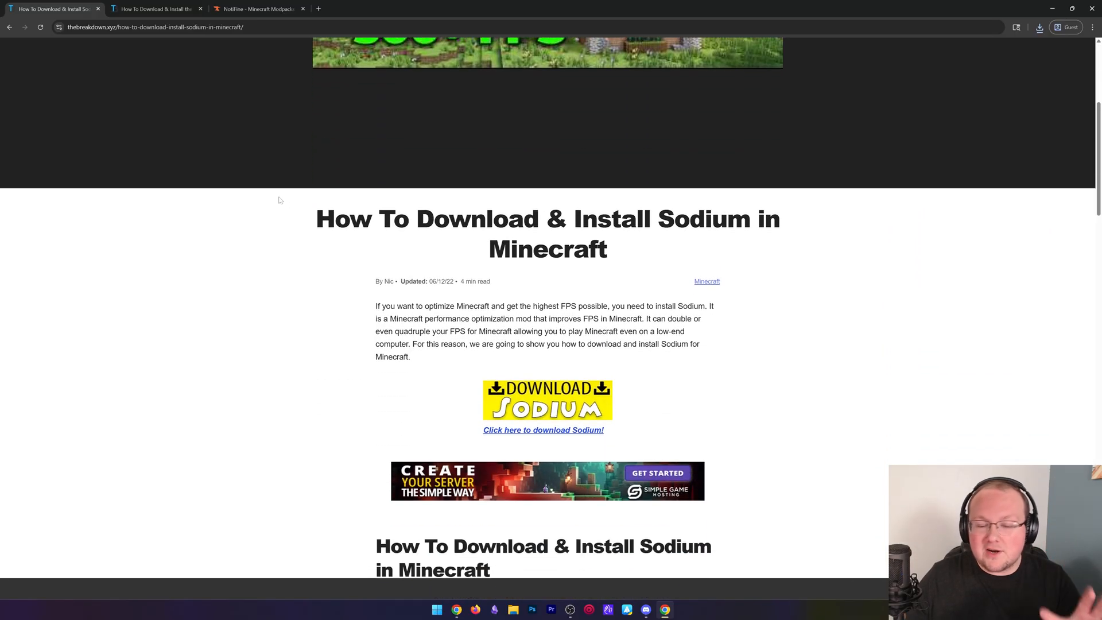
scroll(down, 3)
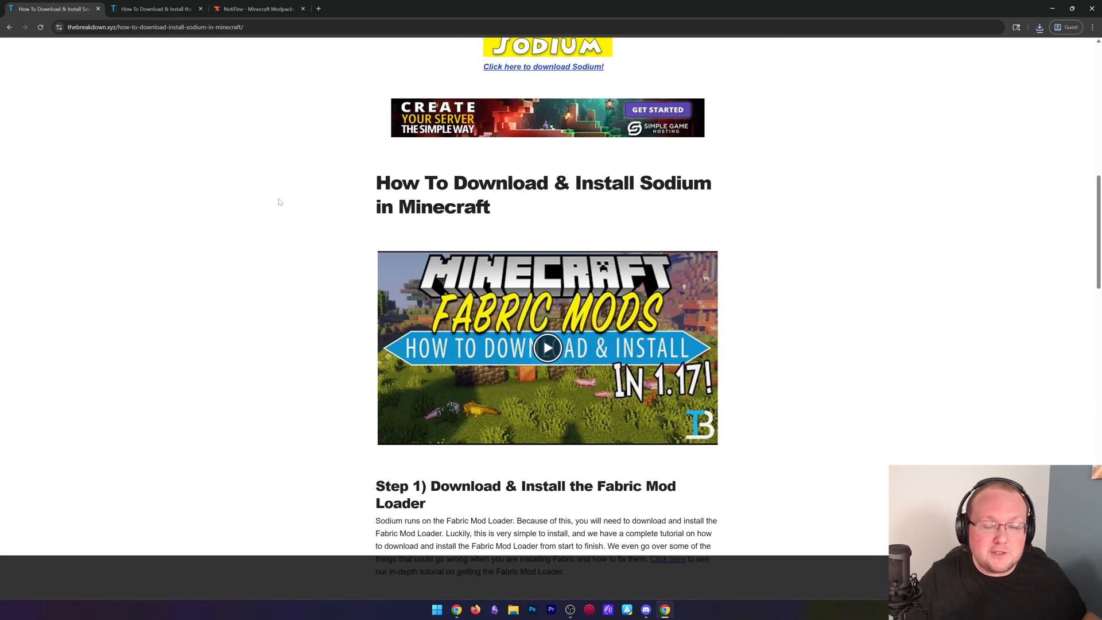
Download mc1.21.11-0.8.0-fabric from the Versions list on Sodium's Modrinth page.
click(542, 66)
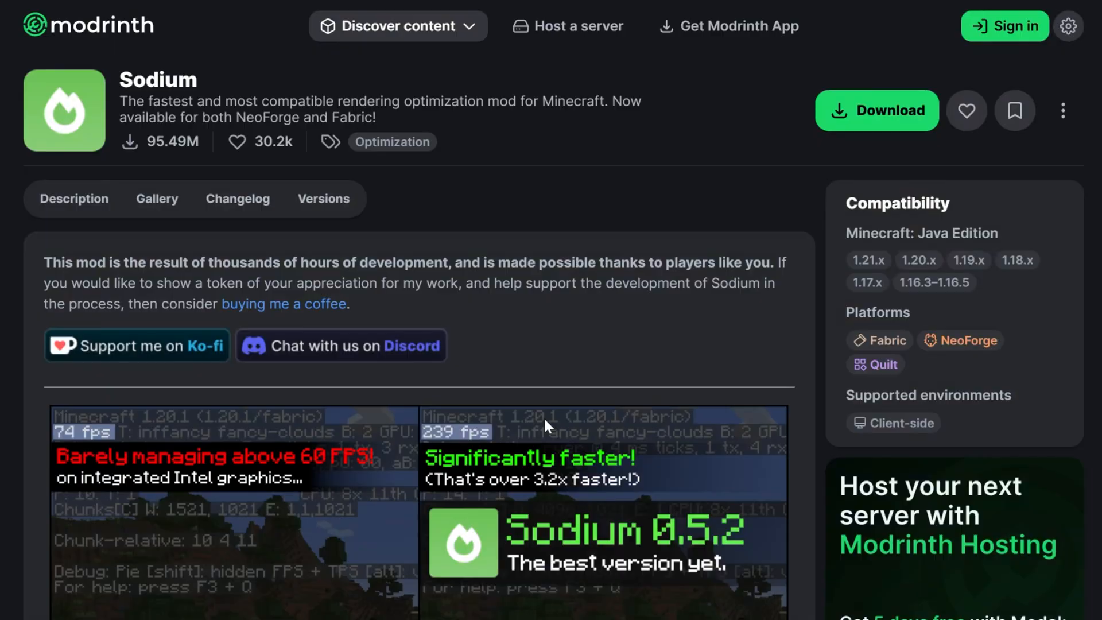
click(74, 199)
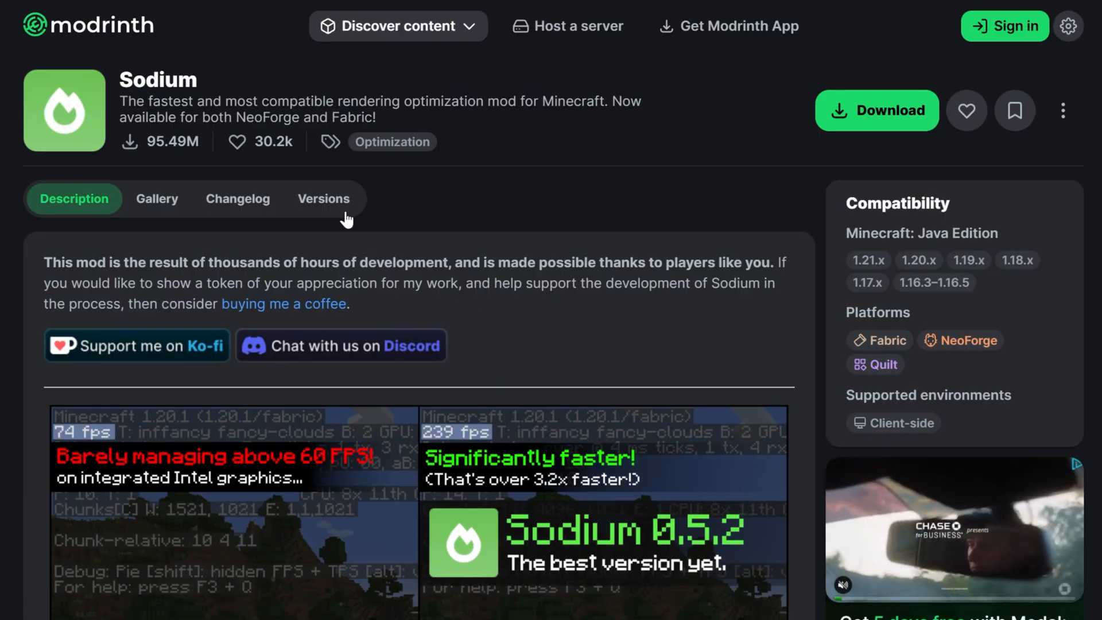
click(323, 199)
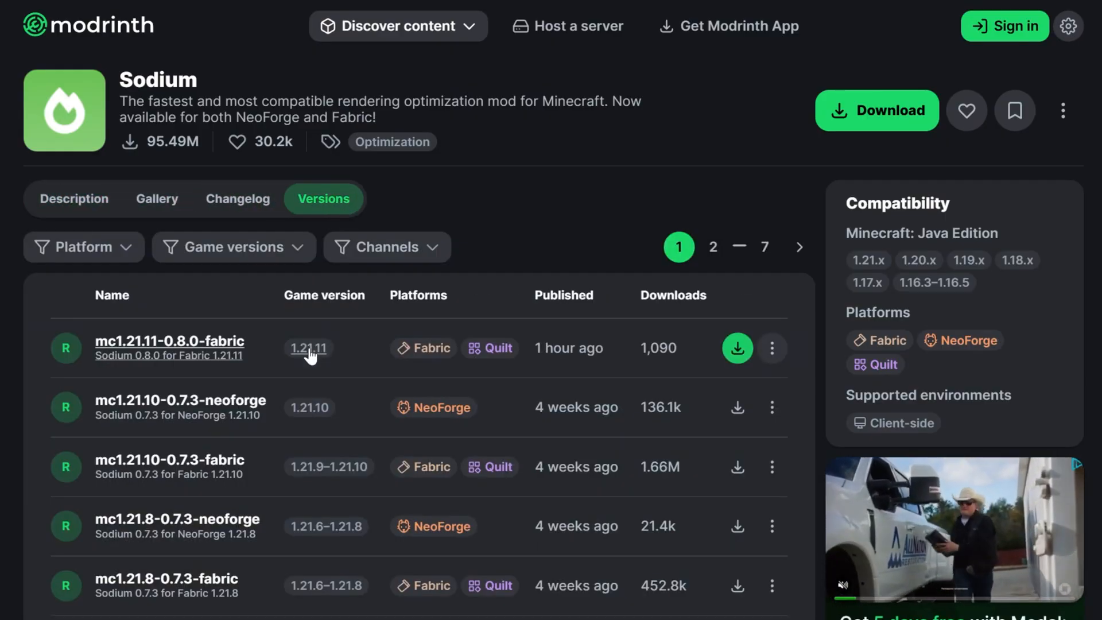
mouse_move(423, 356)
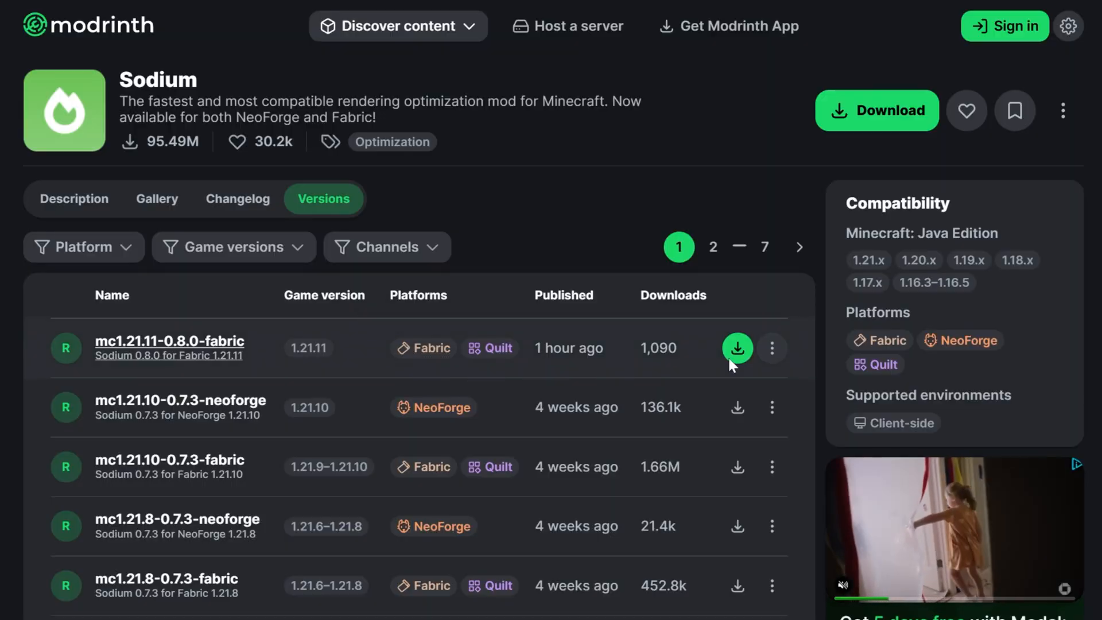
click(738, 348)
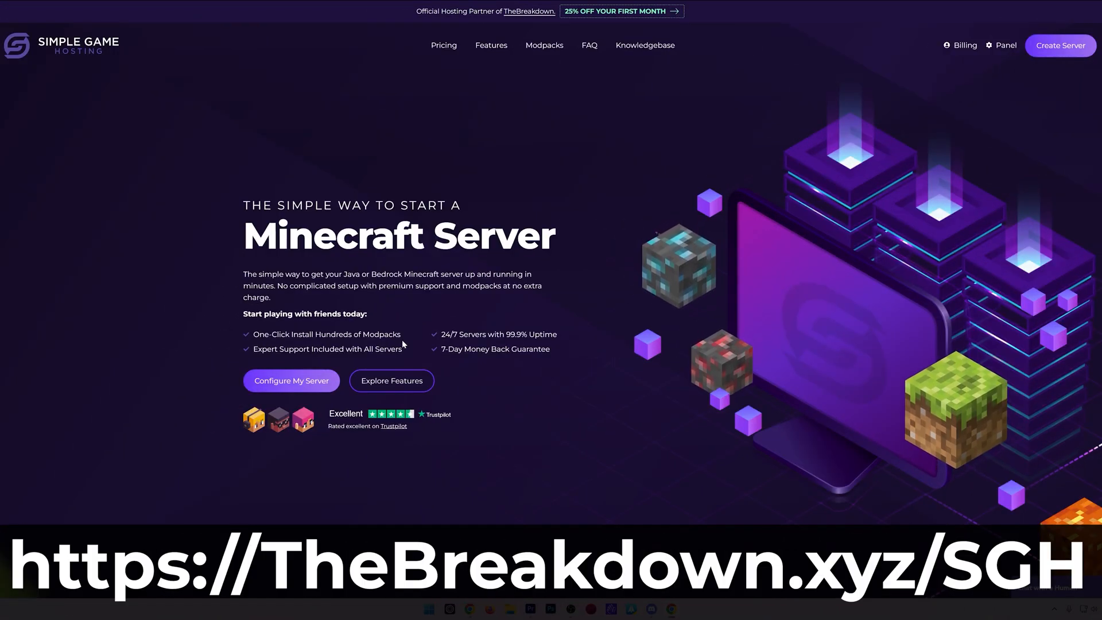
Browse Simple Game Hosting's Modpack Installer, switching to another modpack platform's listings.
scroll(down, 3)
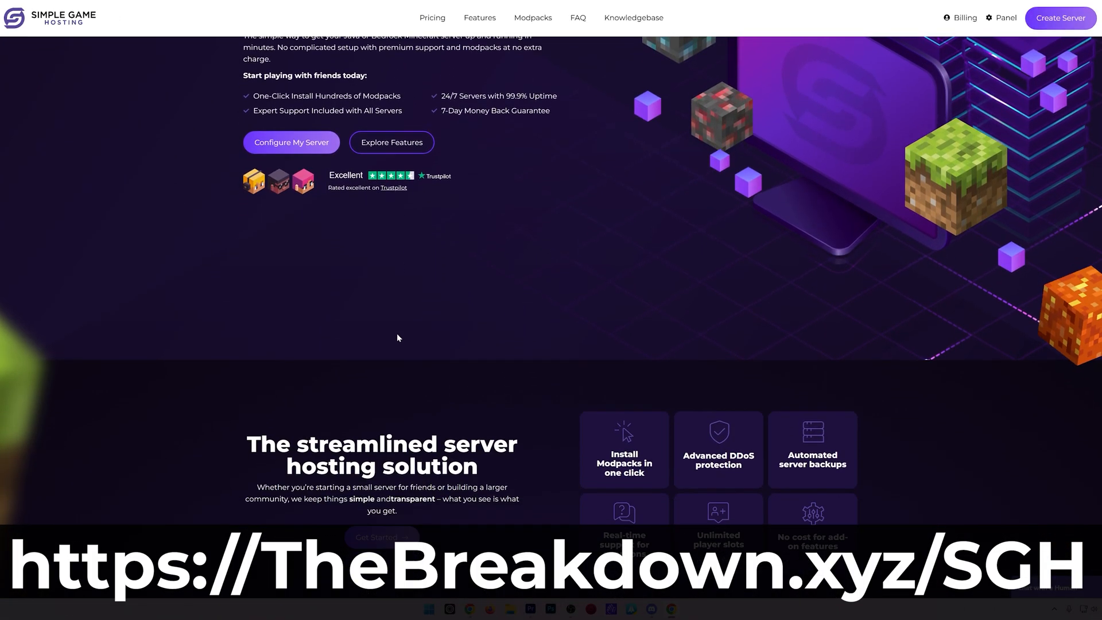
scroll(down, 3)
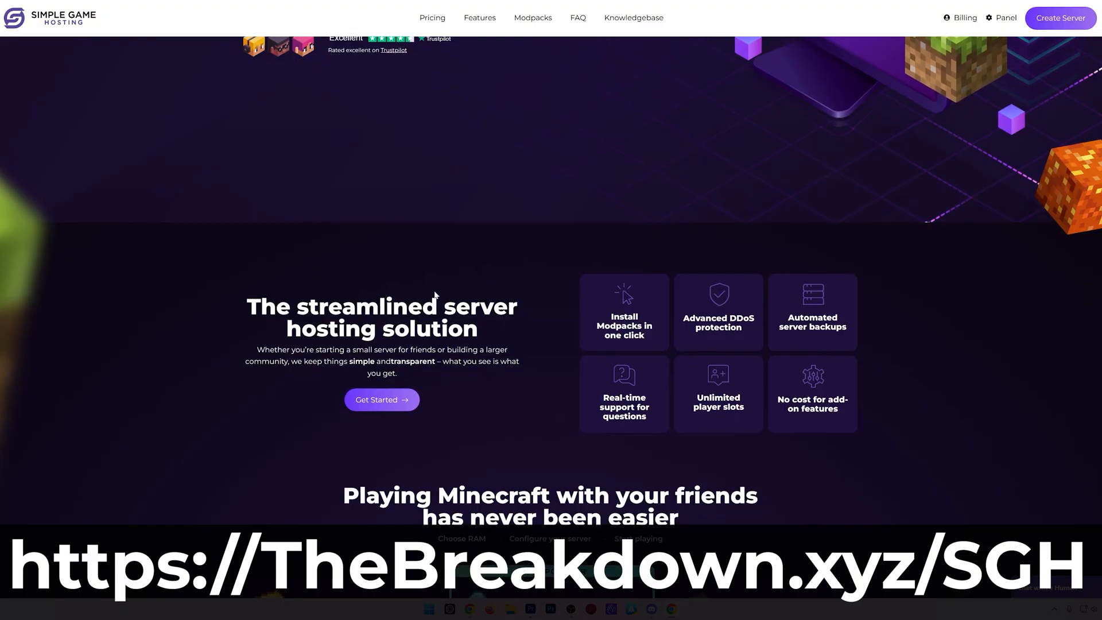
mouse_move(289, 350)
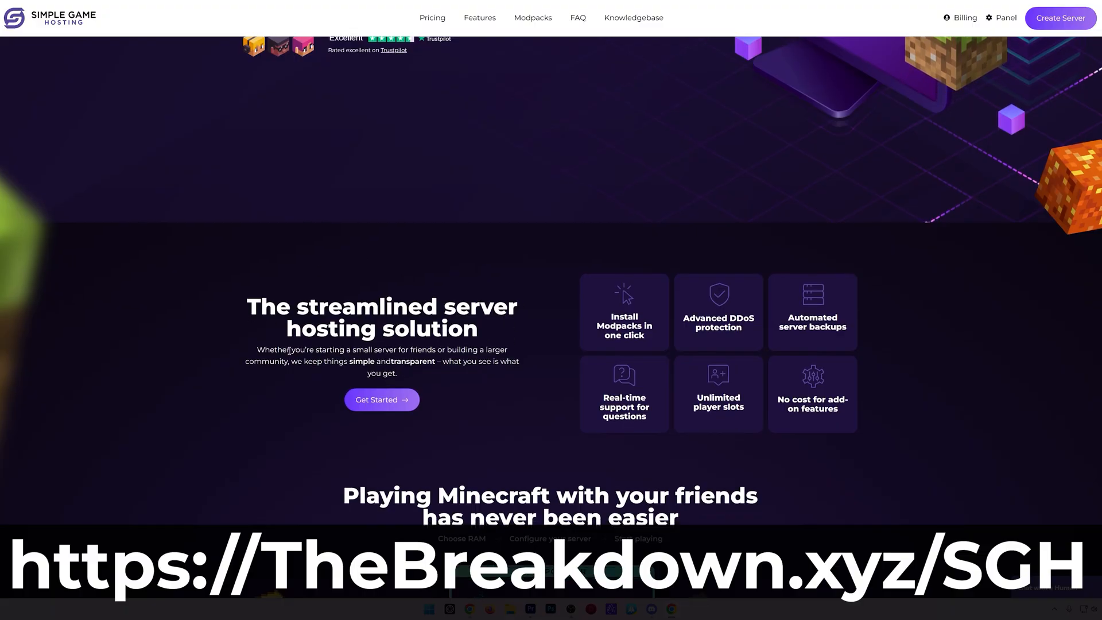
mouse_move(505, 394)
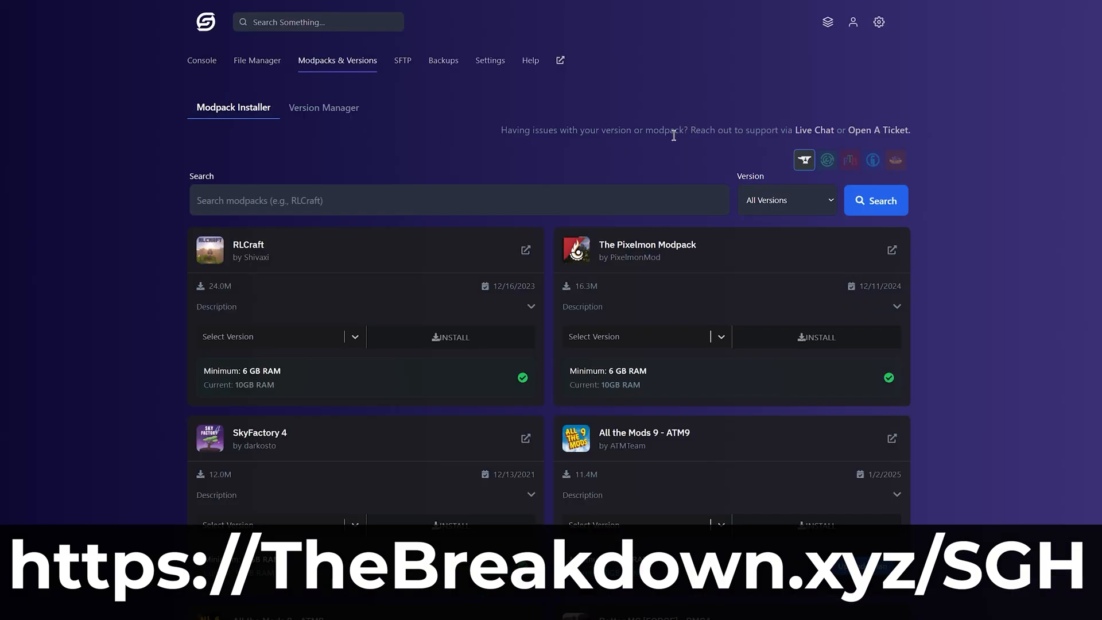
click(826, 159)
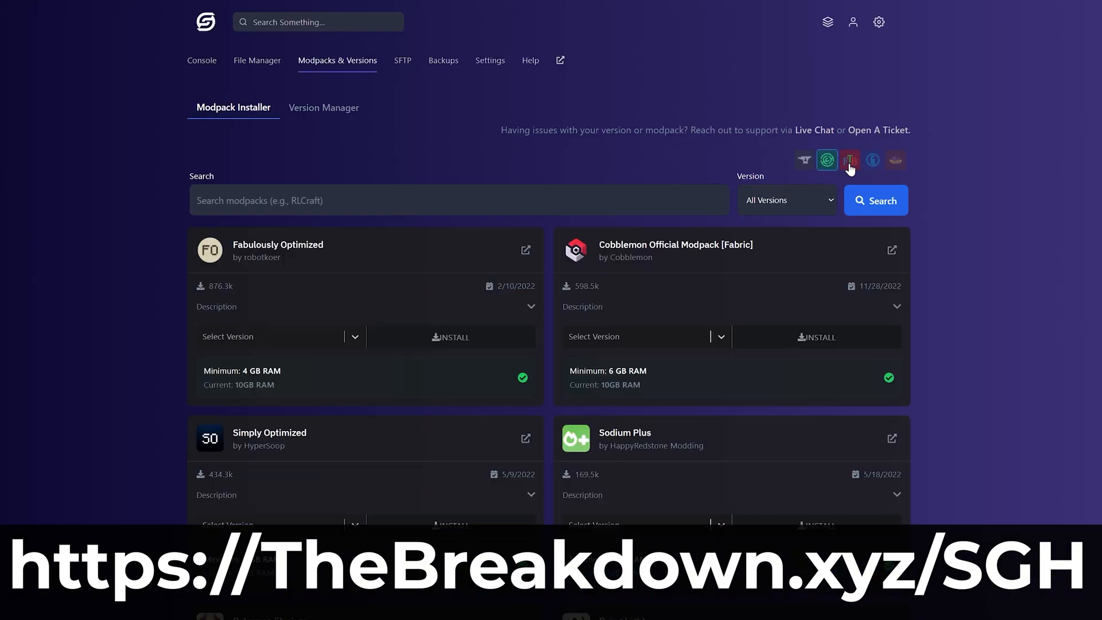
click(872, 159)
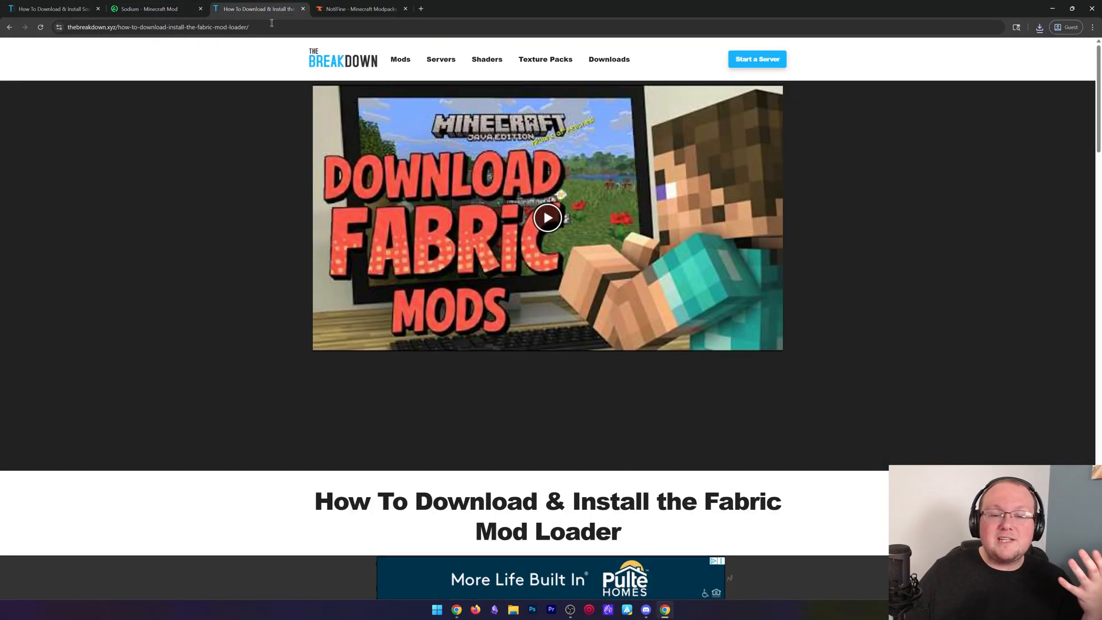
Scroll the Fabric Mod Loader article and download the Fabric installer for Windows.
scroll(down, 3)
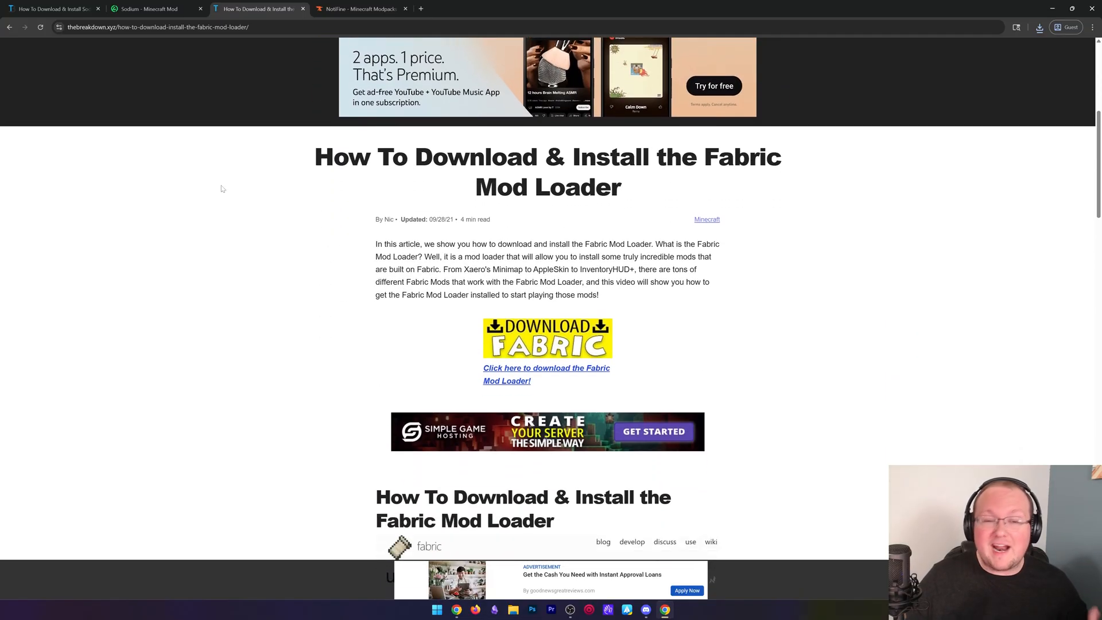
scroll(down, 3)
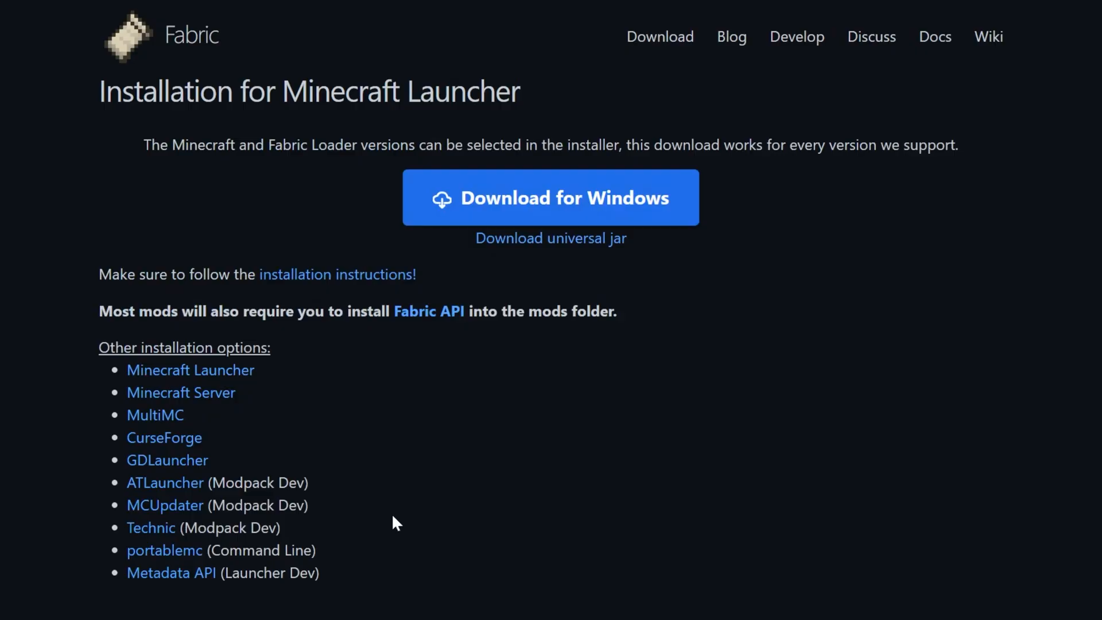
mouse_move(591, 204)
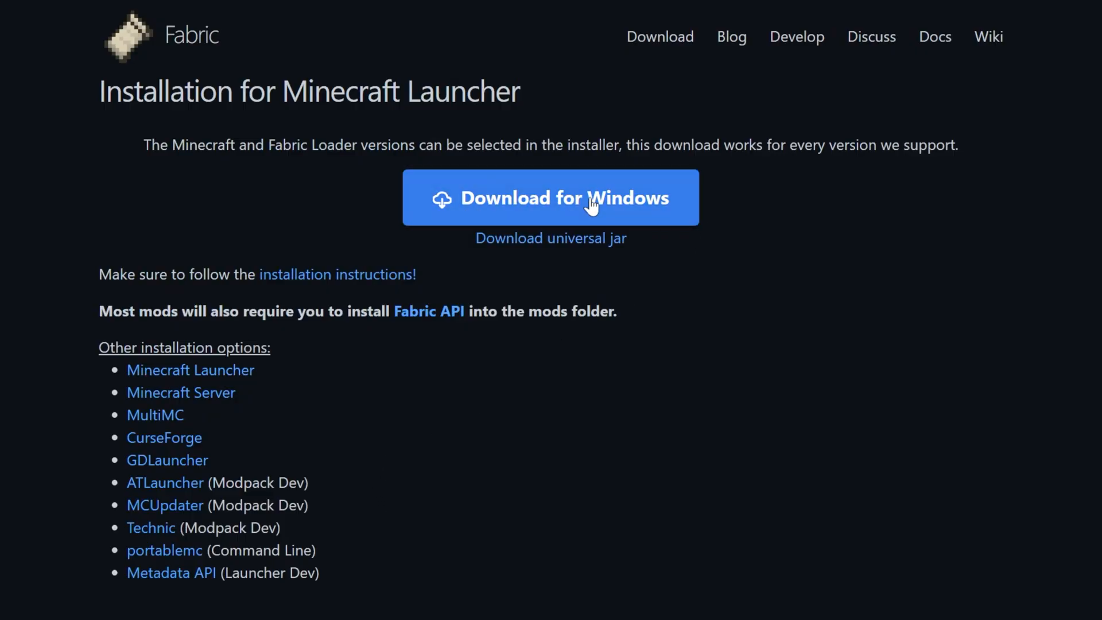
click(551, 197)
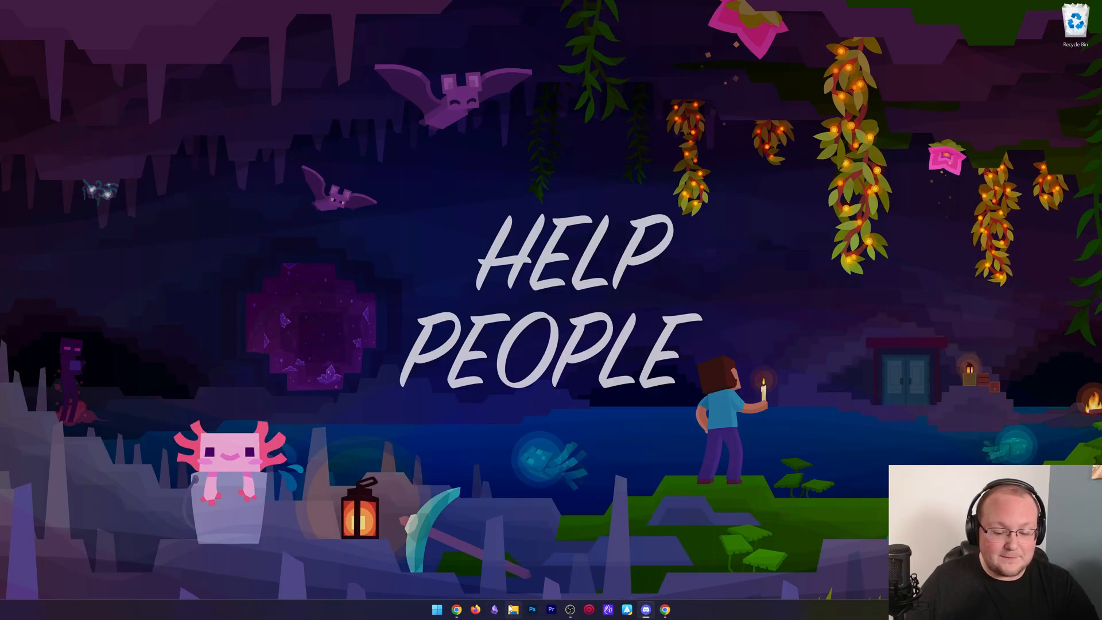
Run fabric-installer-1.1.0.exe, install loader 0.18.2 for 1.21.11, then close the installer.
click(518, 609)
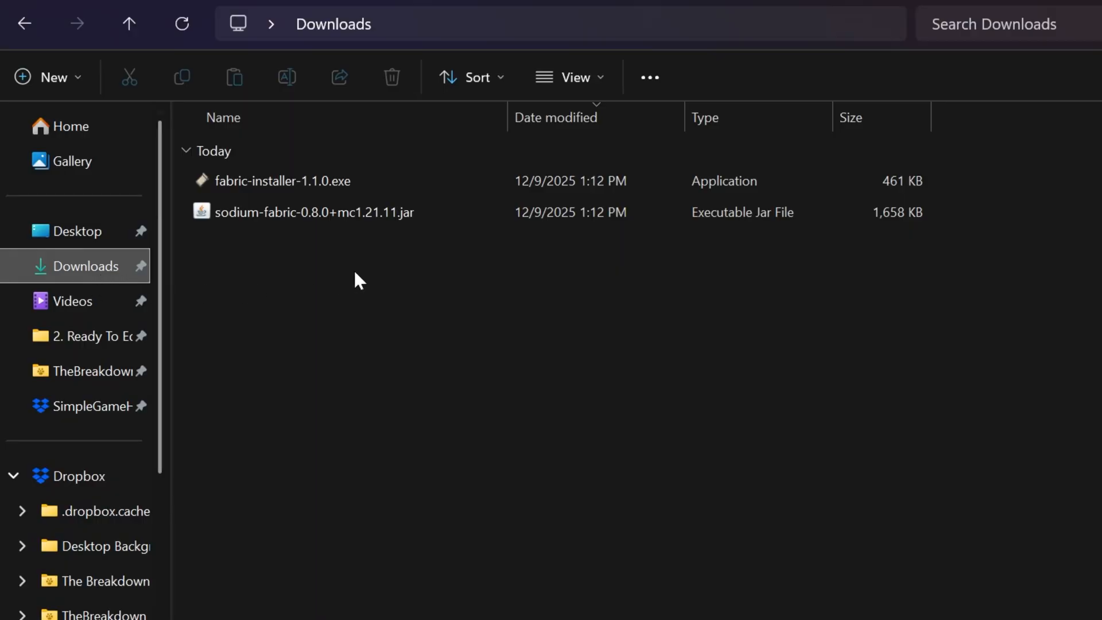
click(300, 180)
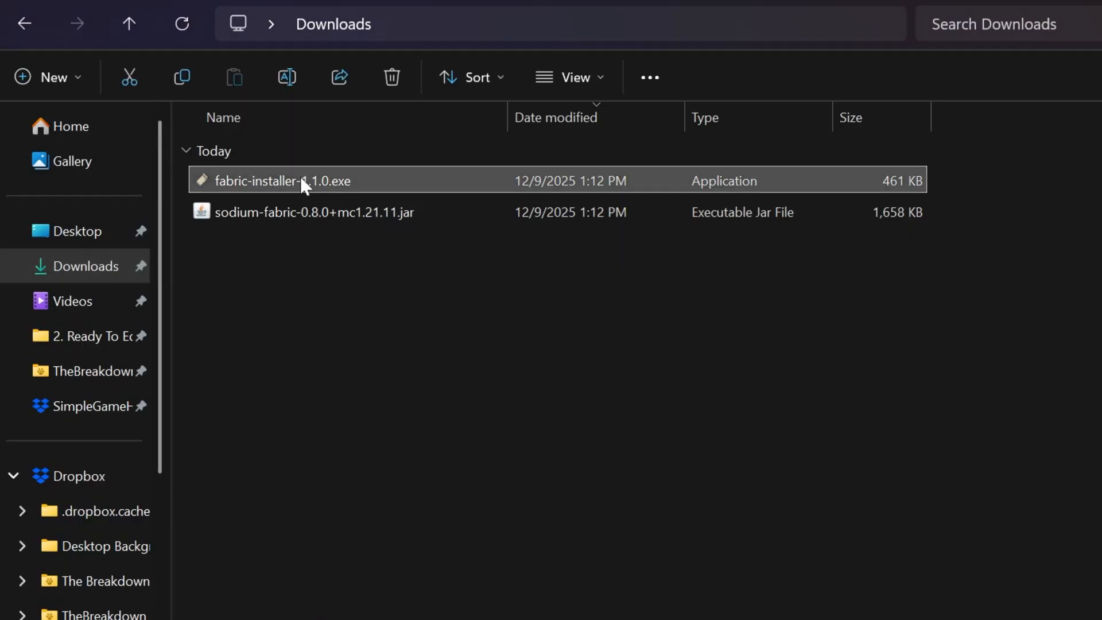
double_click(289, 181)
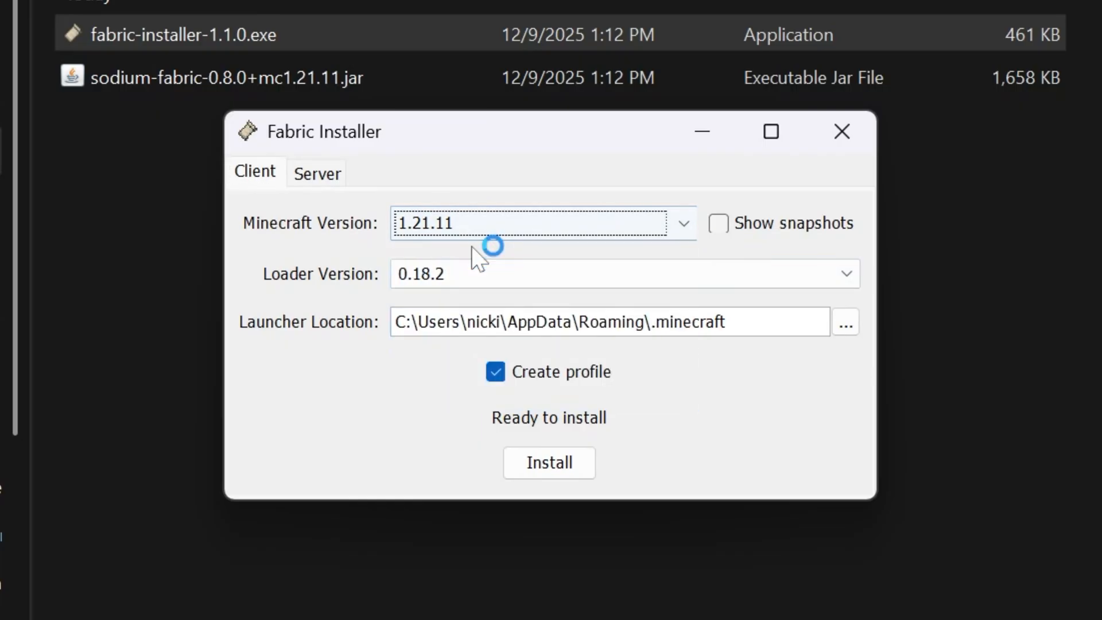
click(549, 463)
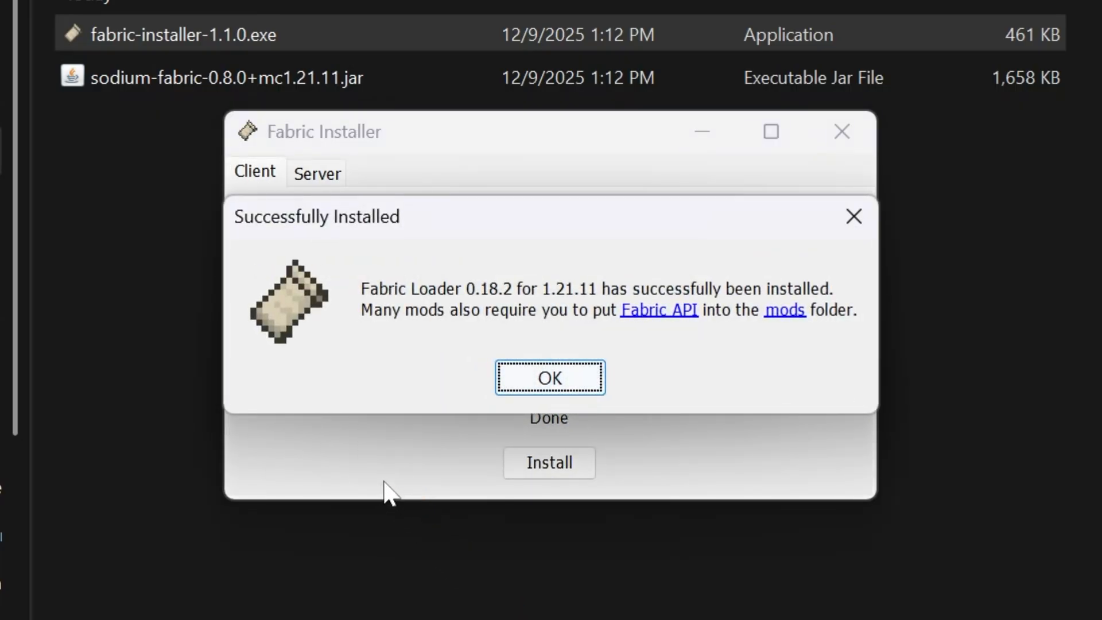
click(549, 378)
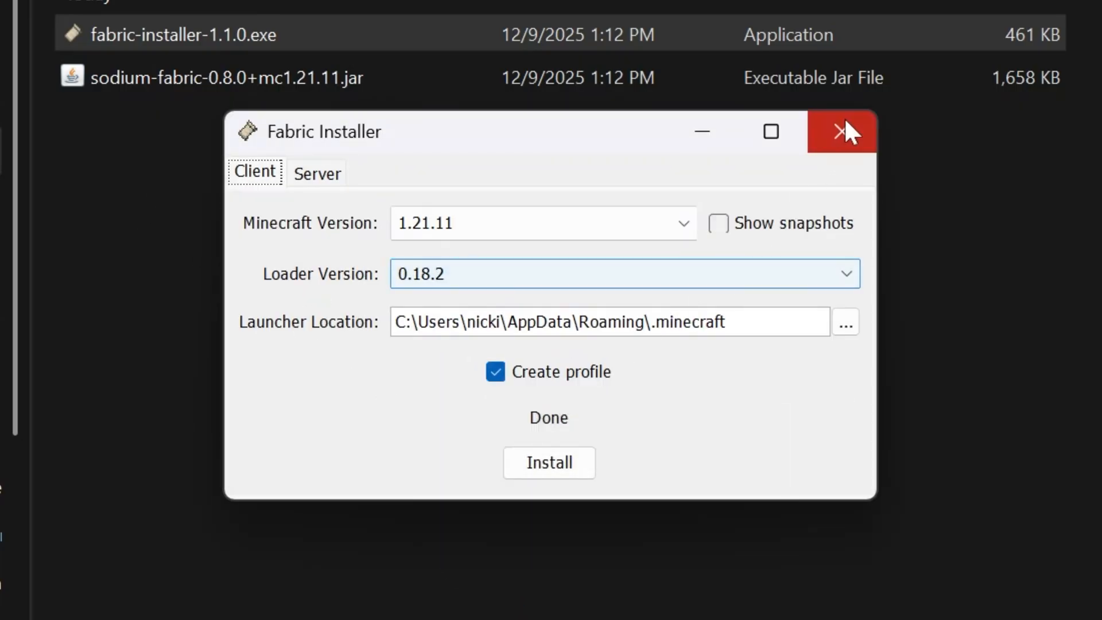
click(842, 131)
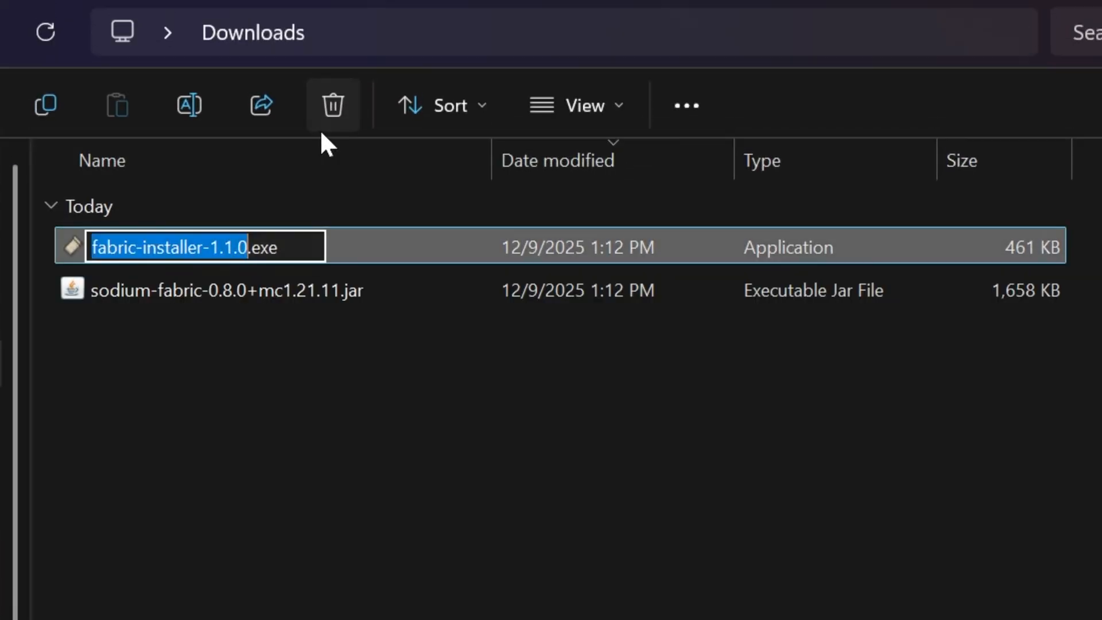
Delete the Fabric installer from Downloads, close File Explorer, and start Minecraft Launcher.
click(334, 105)
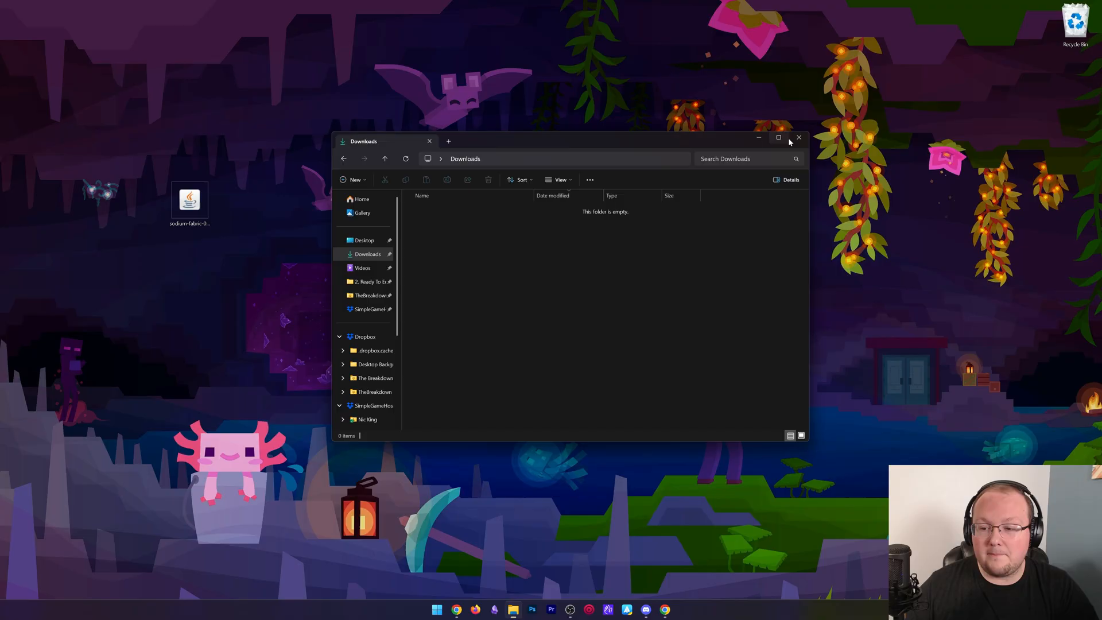
click(437, 607)
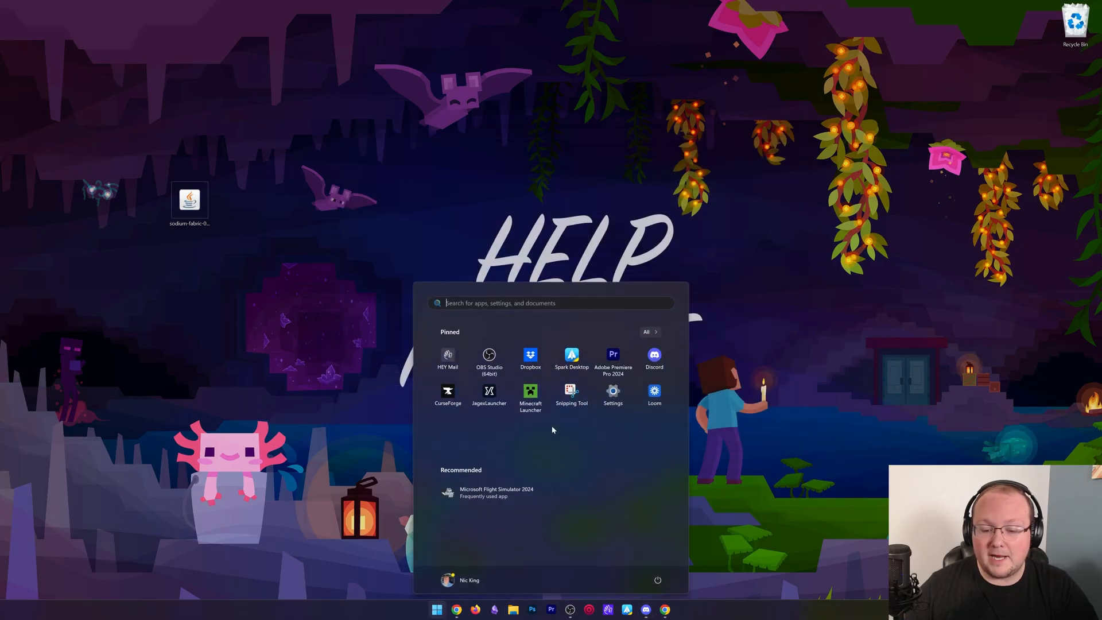
click(530, 393)
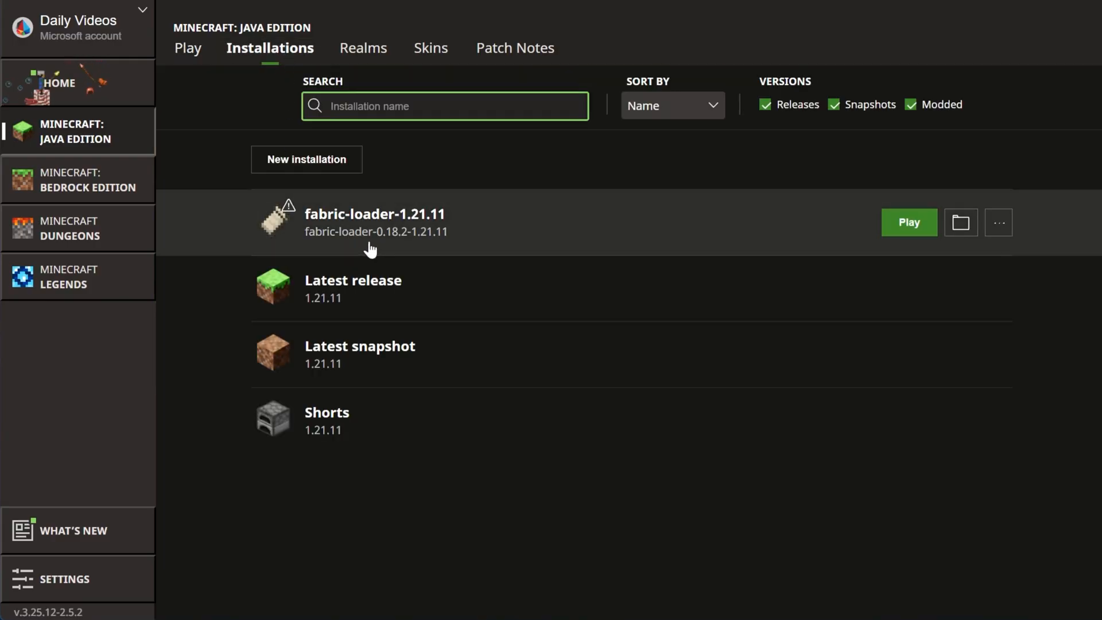
mouse_move(951, 227)
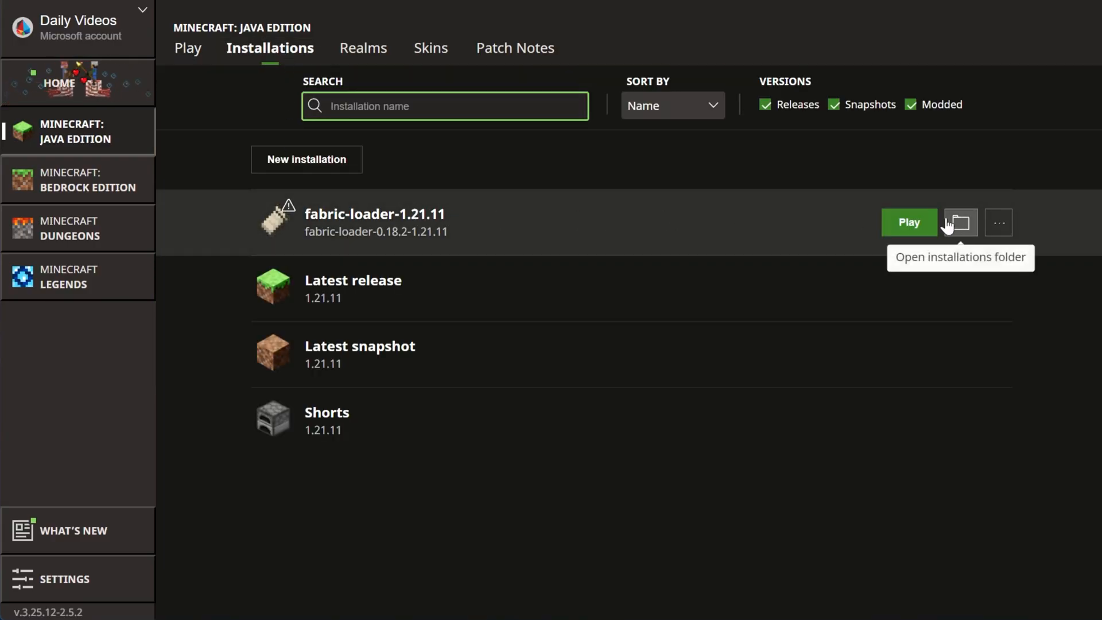
Open fabric-loader-1.21.11's game folder for the Sodium jar, then Play that installation.
click(960, 222)
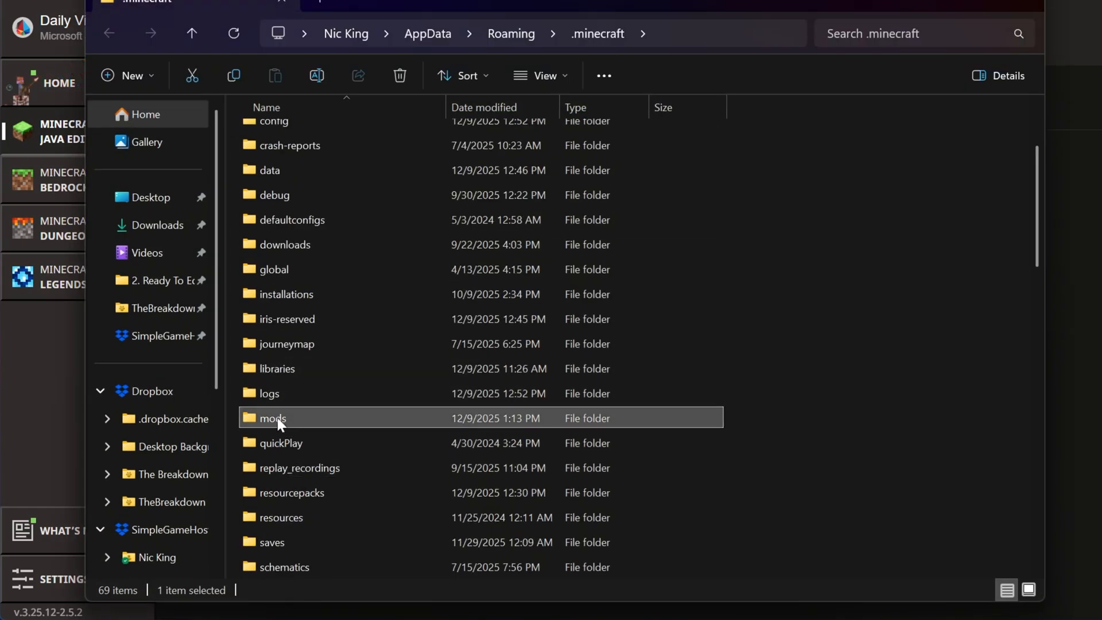
mouse_move(330, 422)
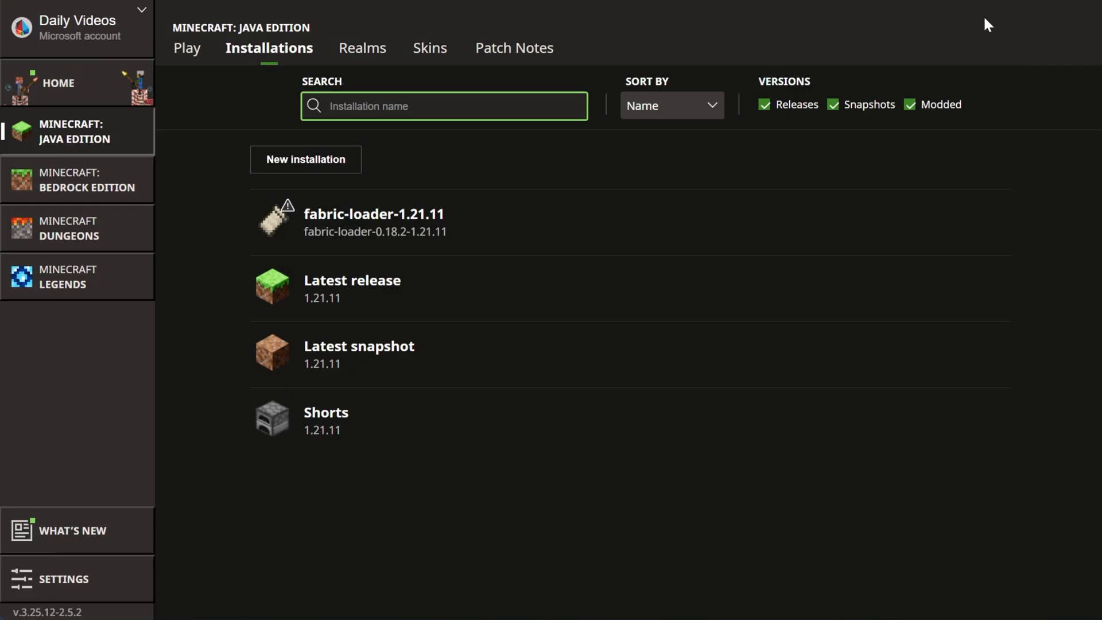
mouse_move(897, 227)
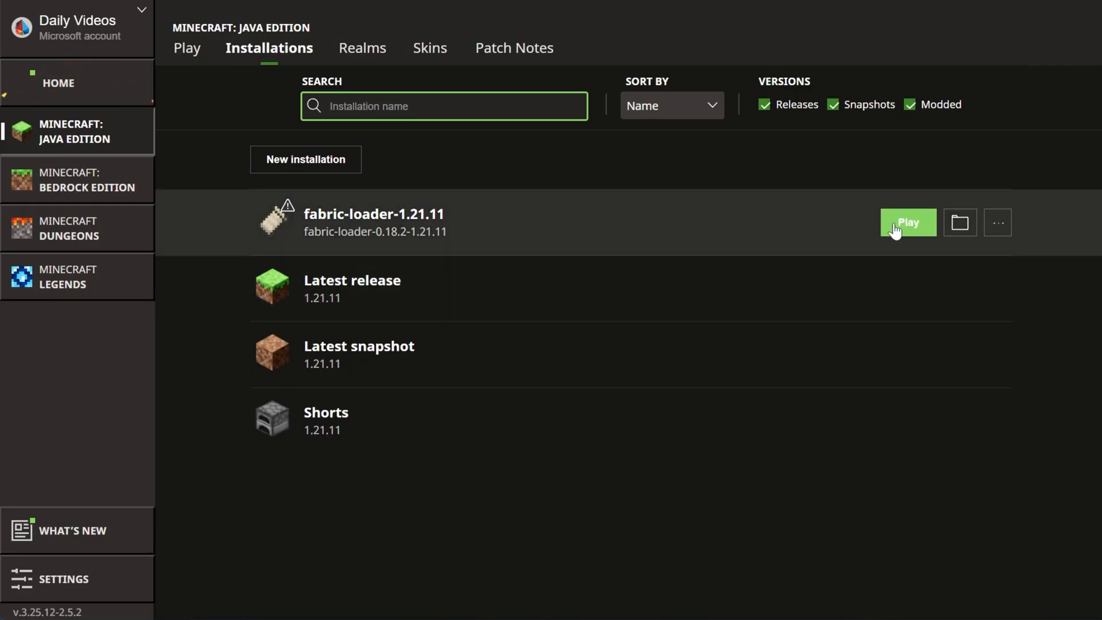
click(907, 222)
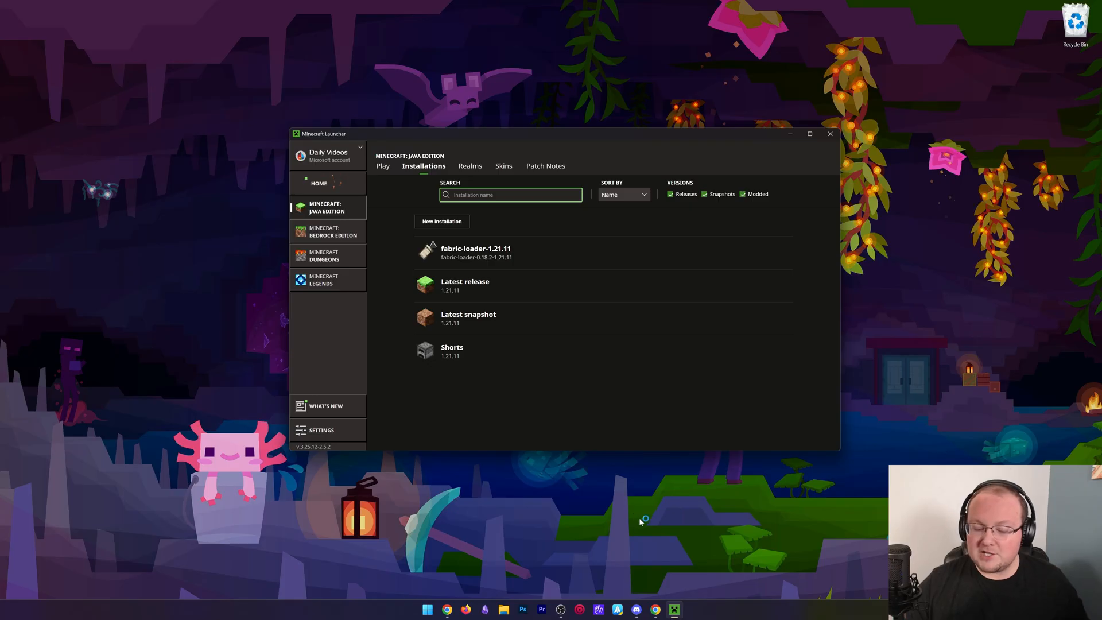
mouse_move(558, 528)
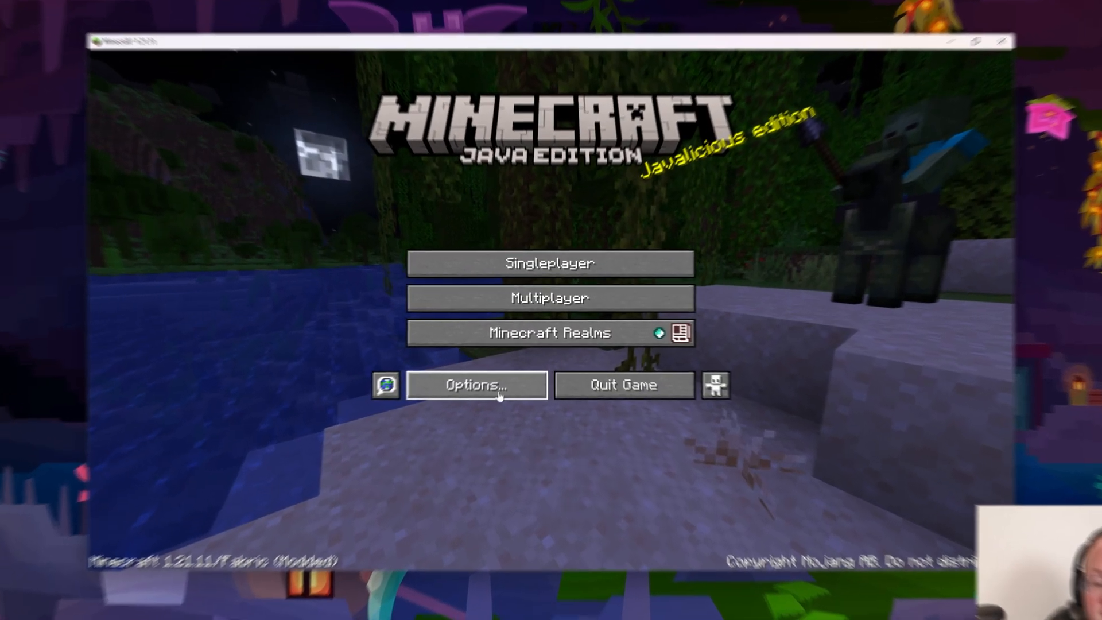
Open Options, then Video Settings to show Sodium 0.8.0's settings screen.
click(476, 384)
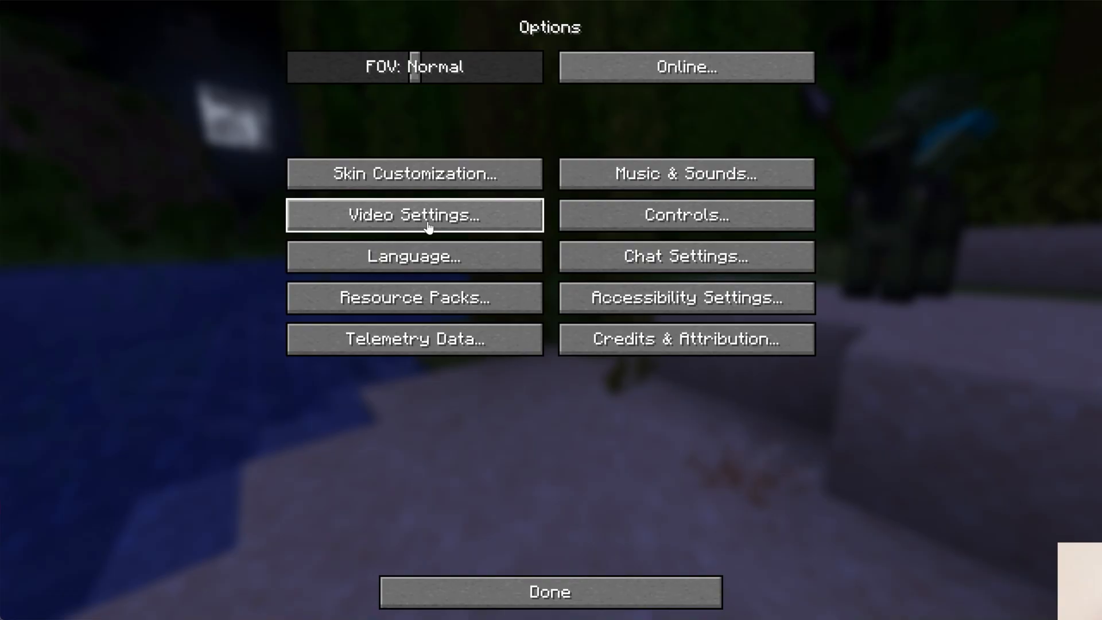
click(416, 215)
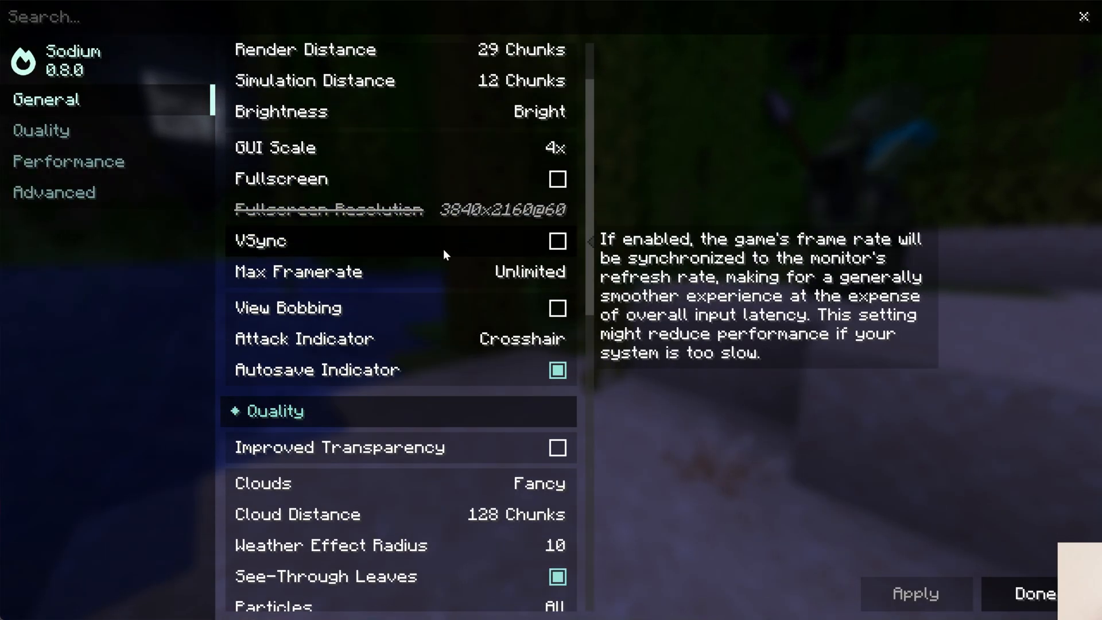